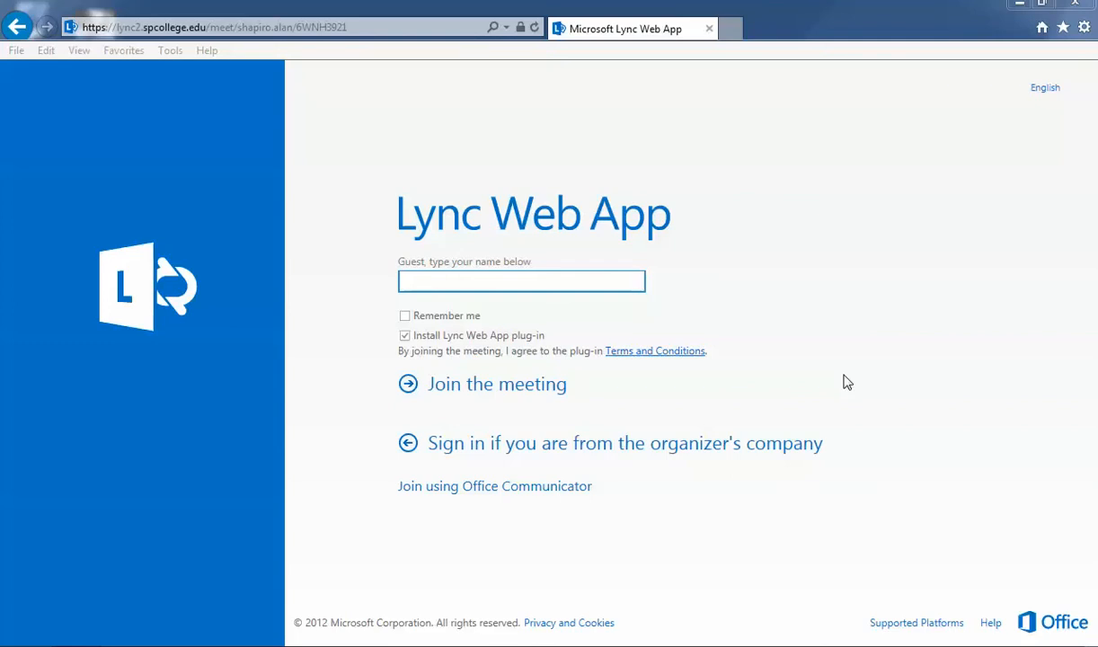
pyautogui.moveTo(618, 258)
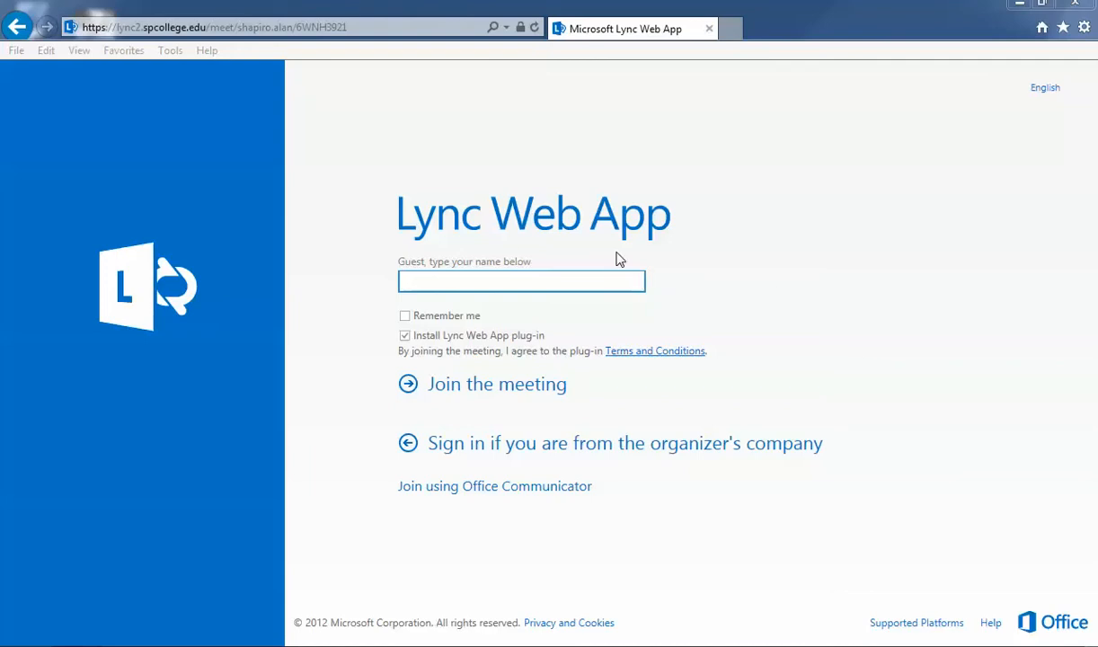
pyautogui.moveTo(584, 311)
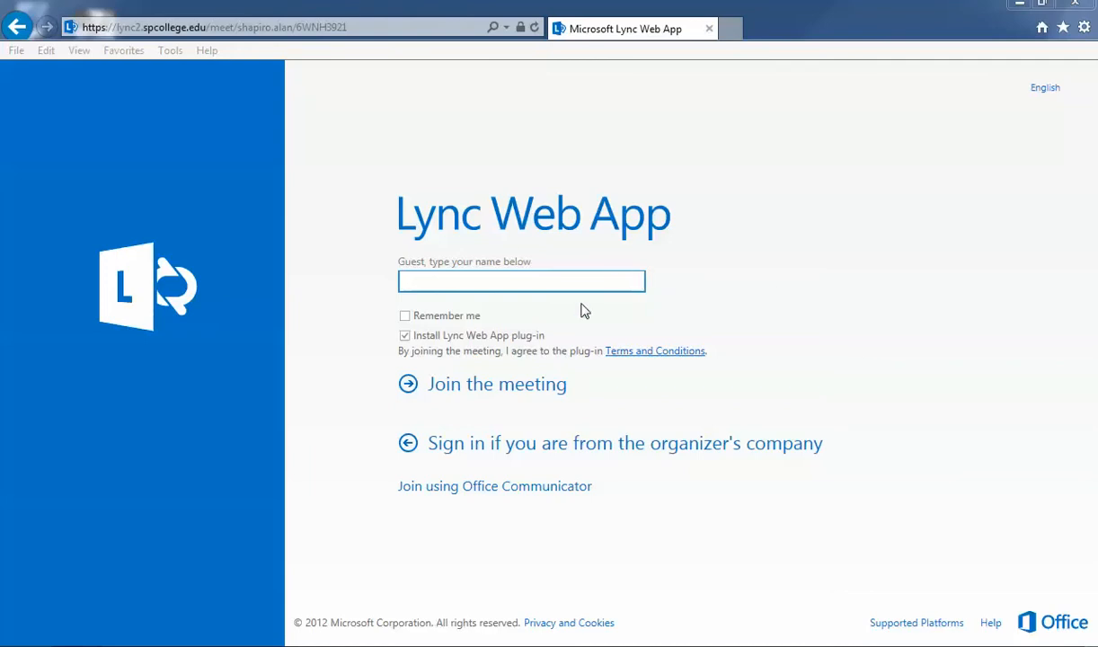
pyautogui.moveTo(456, 351)
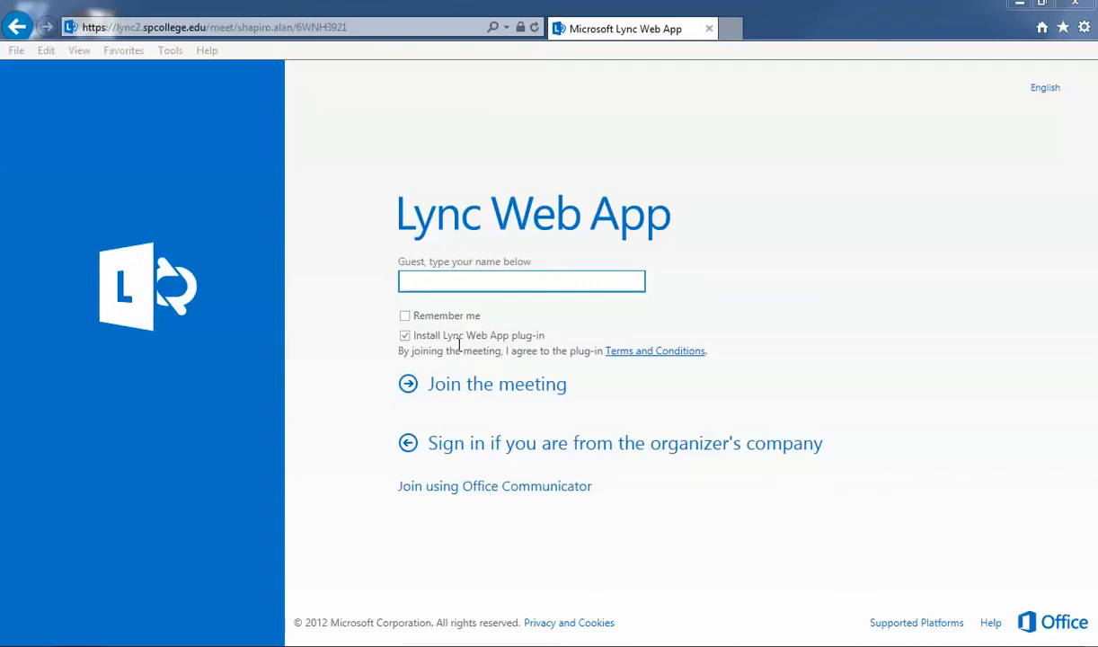
pyautogui.moveTo(539, 458)
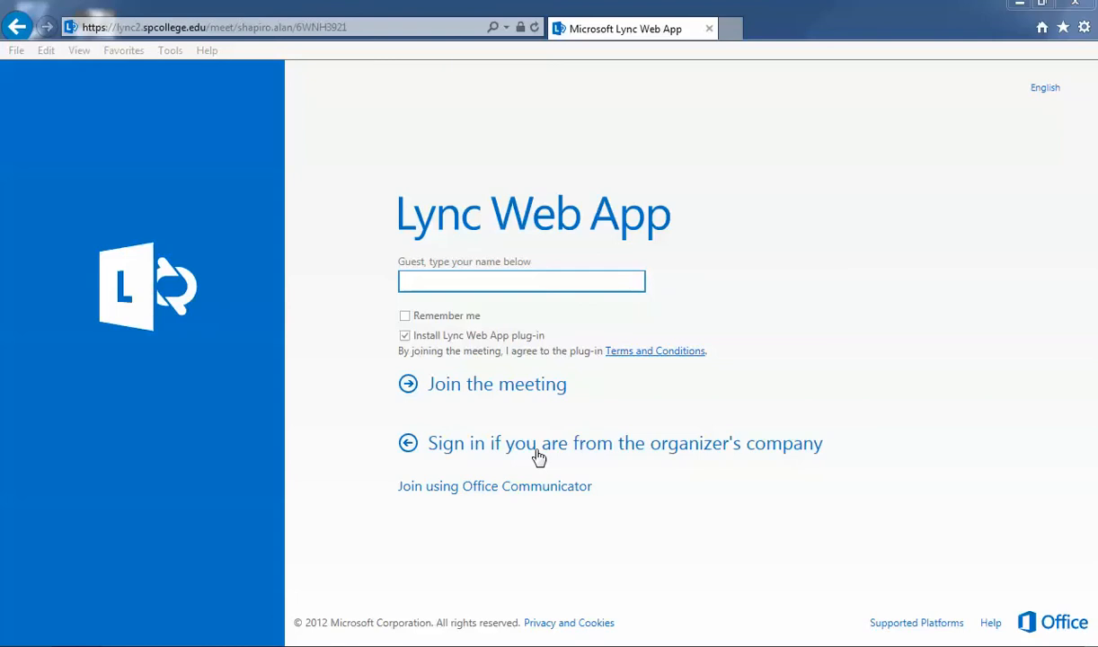
# - Choose the organizer's-company sign-in and enter the 'adm' user name and password
pyautogui.click(536, 442)
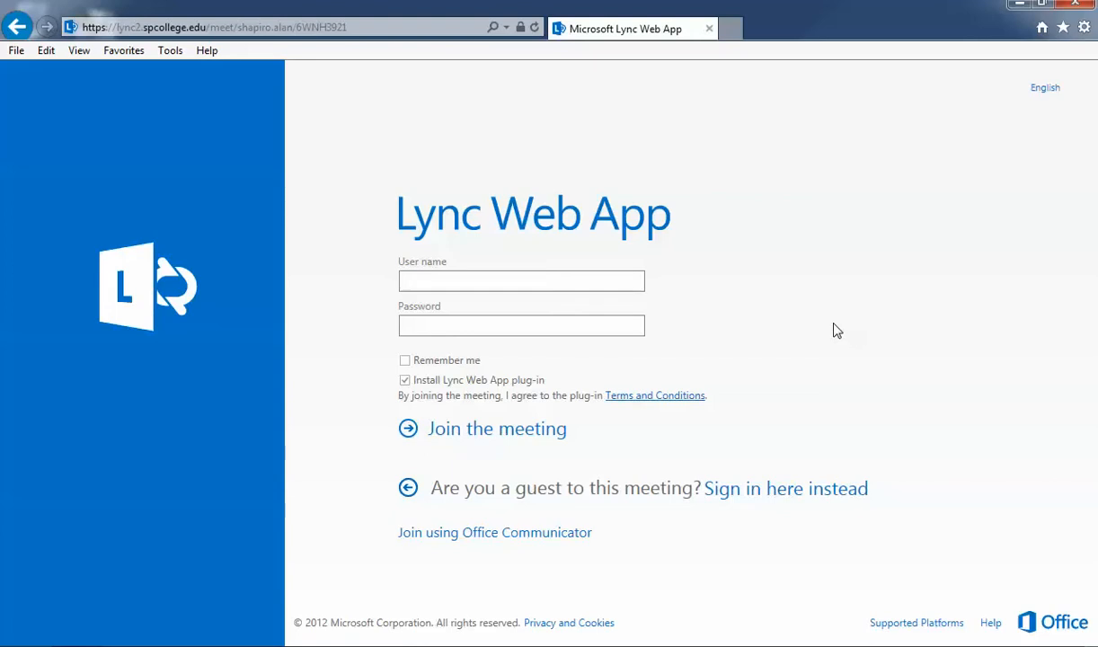
pyautogui.write('admin\\shapiro.alan')
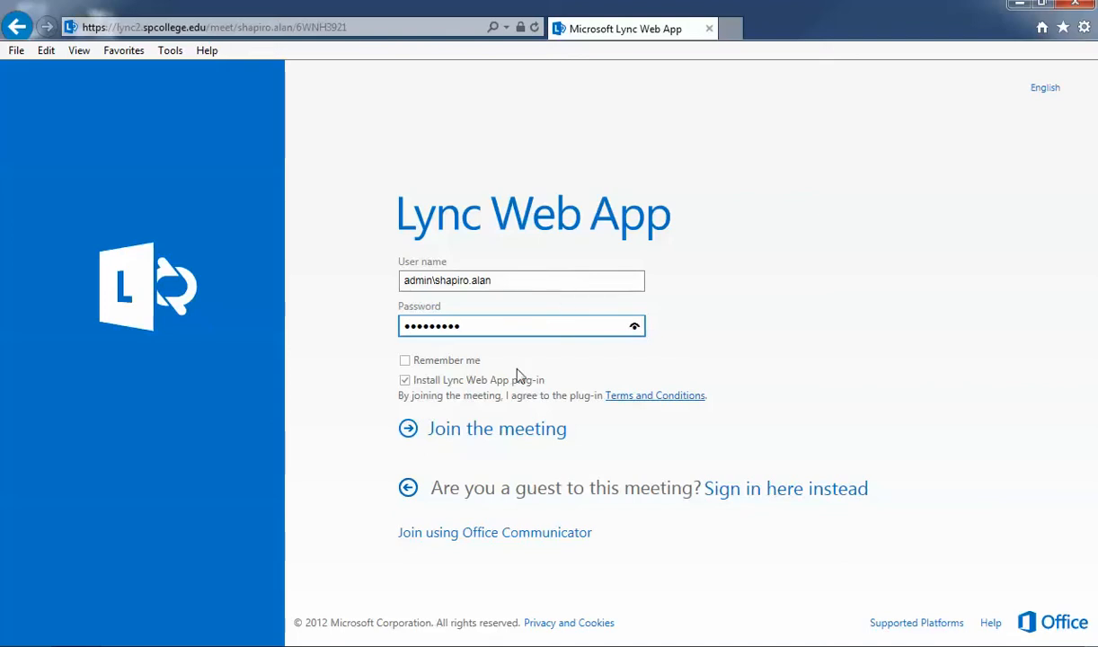
pyautogui.moveTo(472, 437)
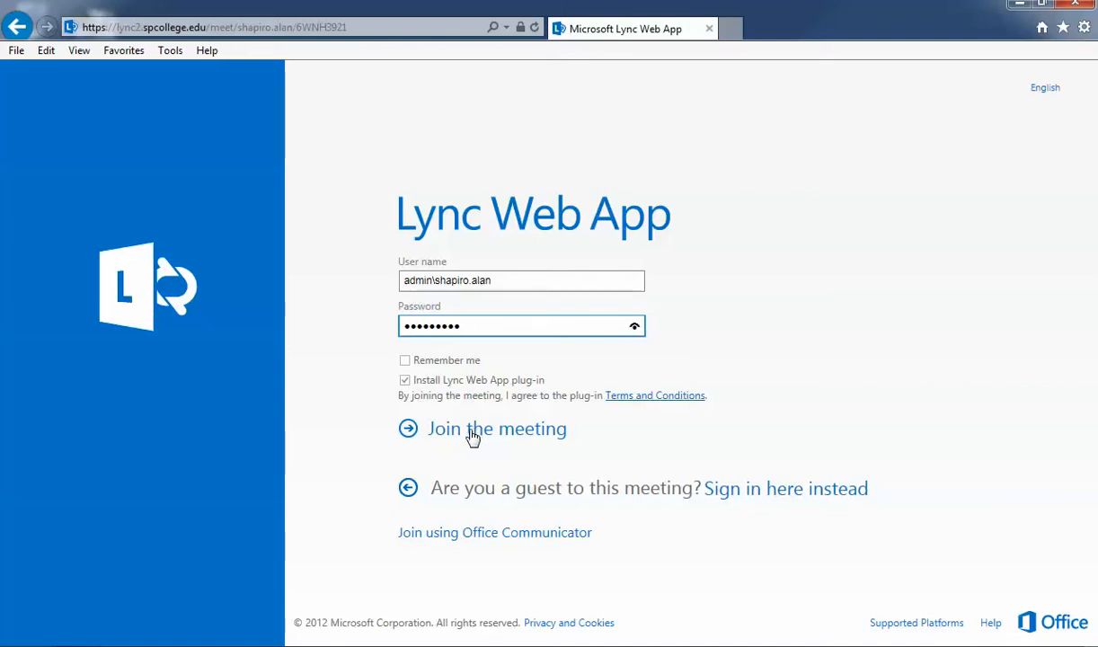
# - Join the meeting with the credentials and run the plug-in installer download
pyautogui.click(495, 428)
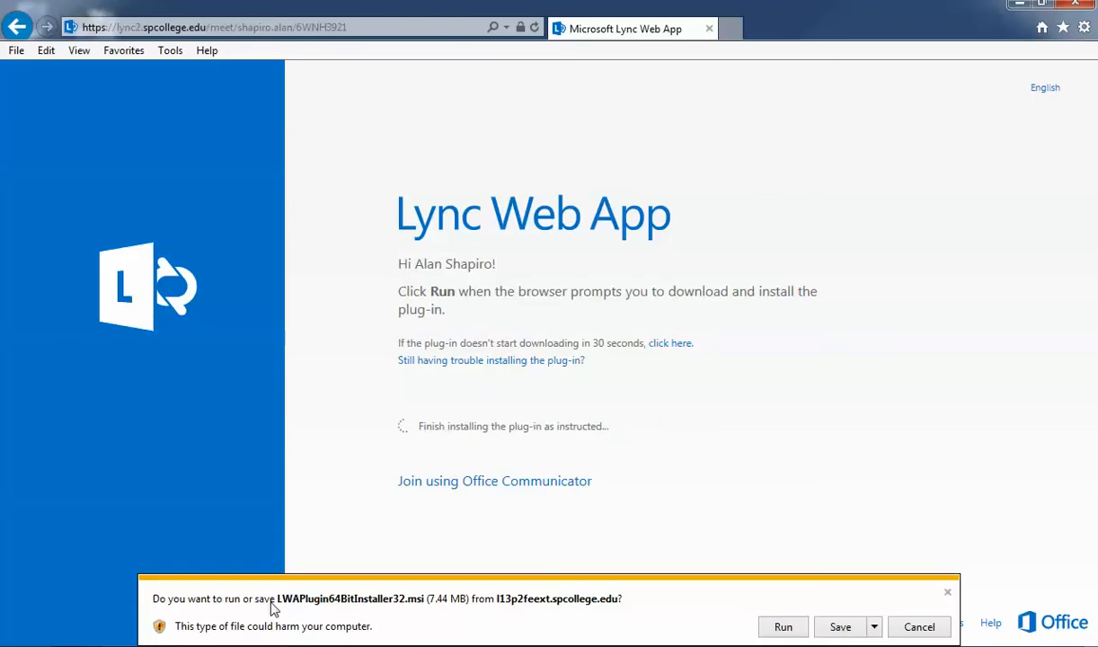
pyautogui.moveTo(262, 626)
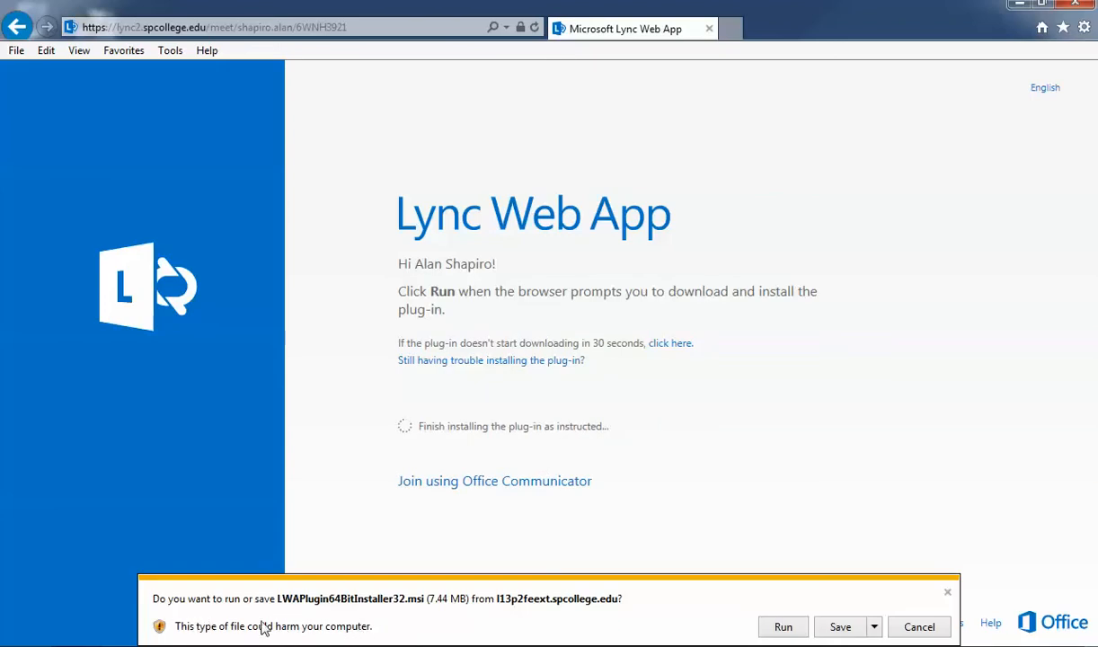
pyautogui.moveTo(521, 625)
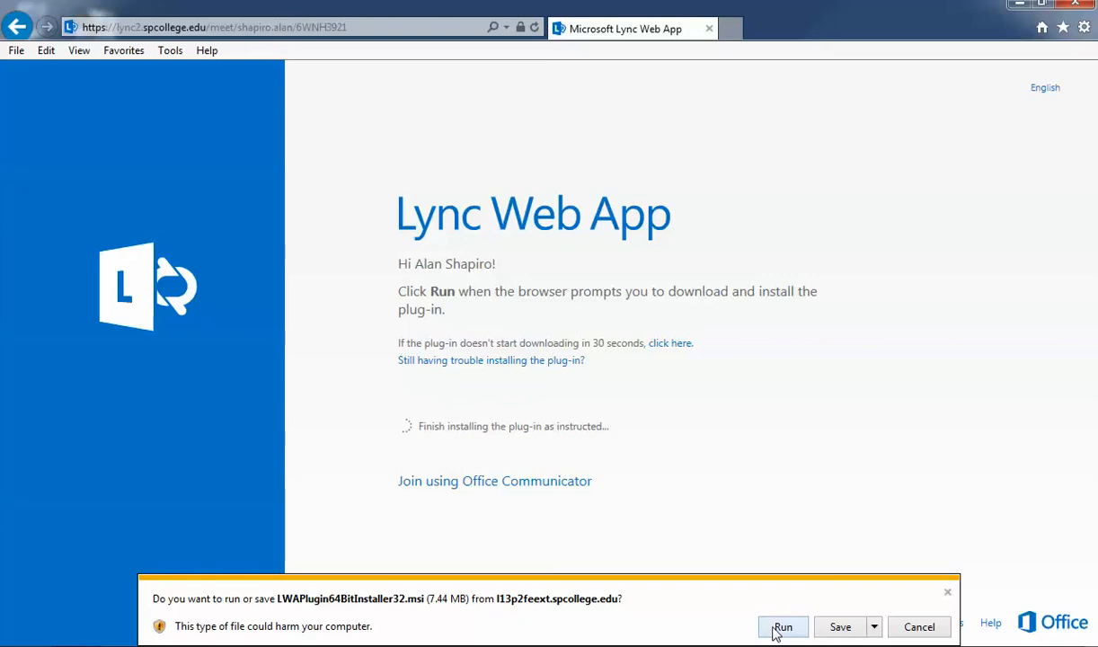
pyautogui.click(784, 625)
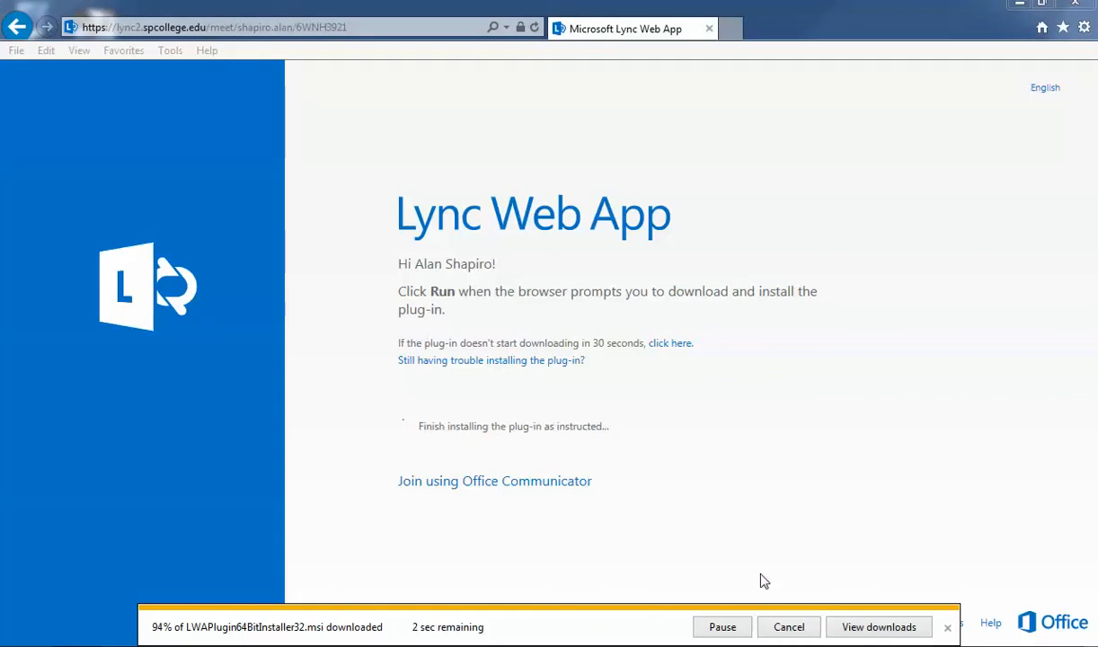
pyautogui.moveTo(758, 512)
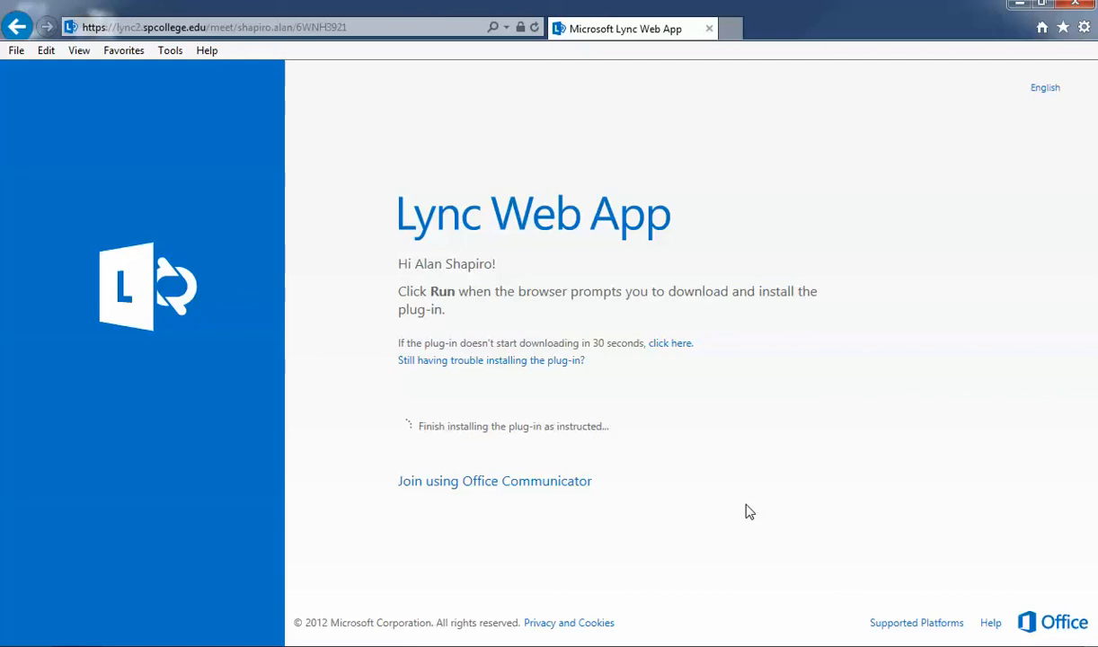
pyautogui.moveTo(491, 449)
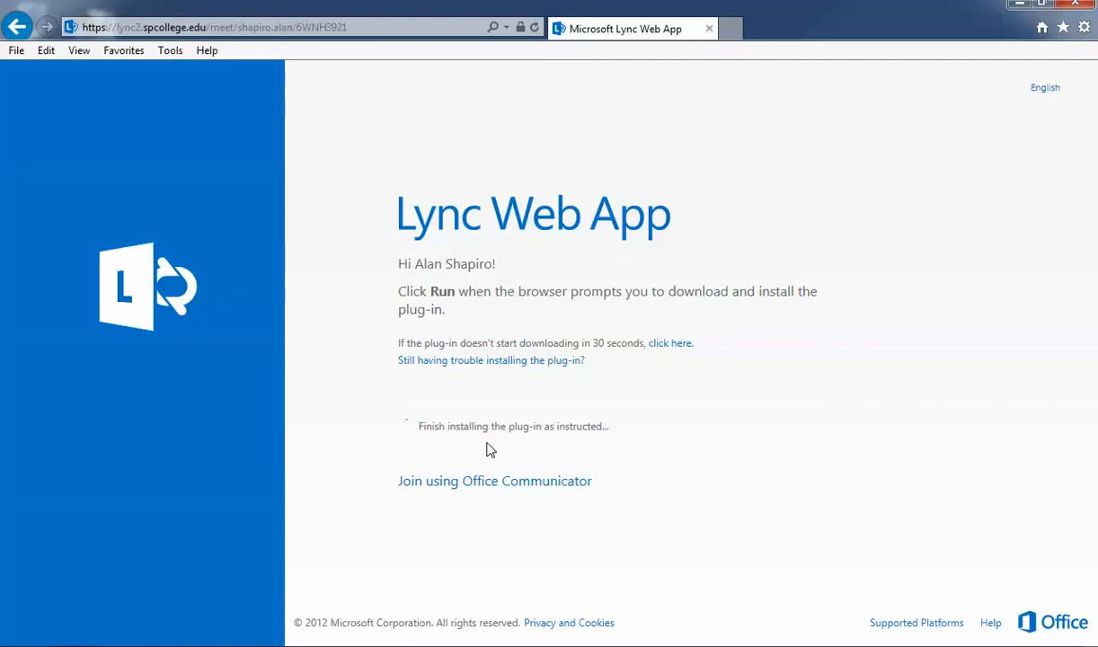
pyautogui.moveTo(530, 449)
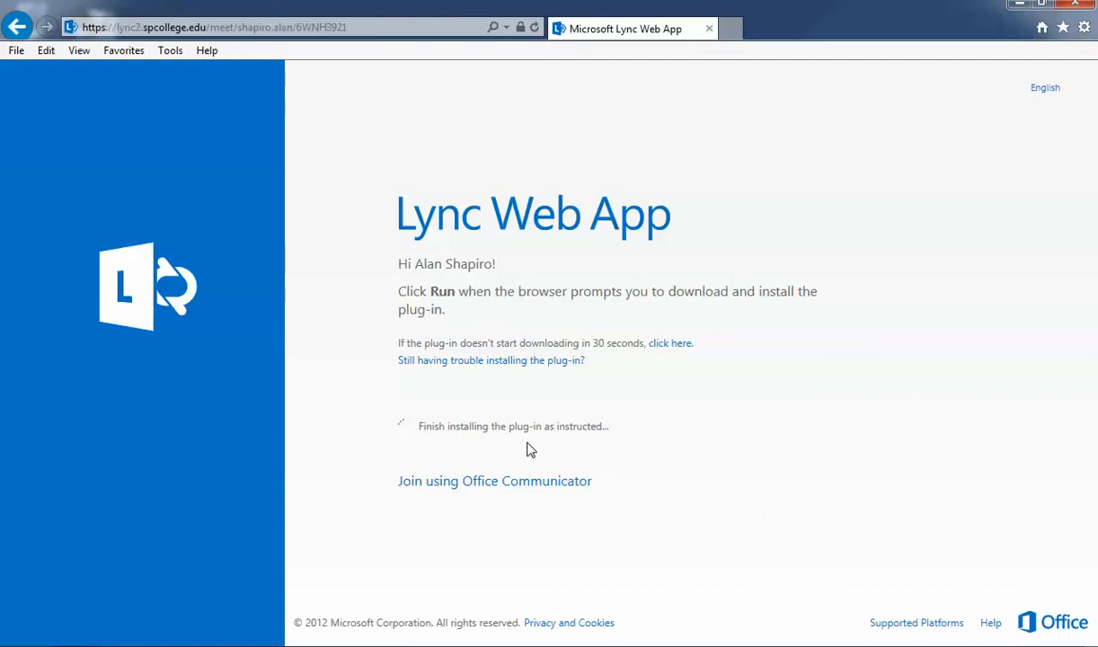
pyautogui.moveTo(570, 447)
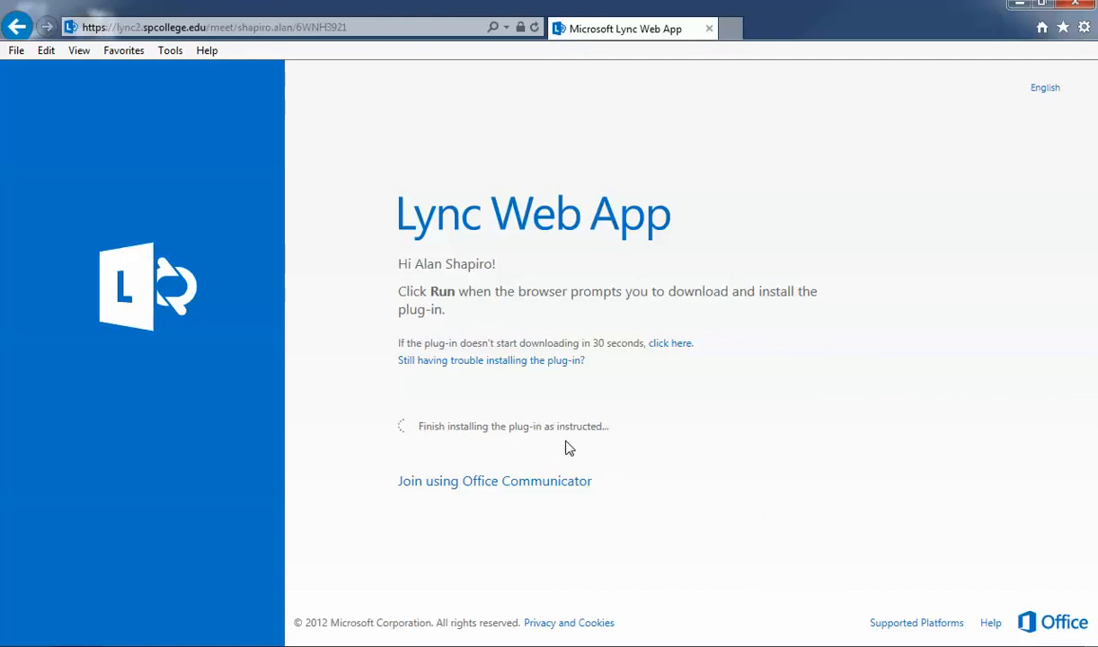
pyautogui.moveTo(647, 507)
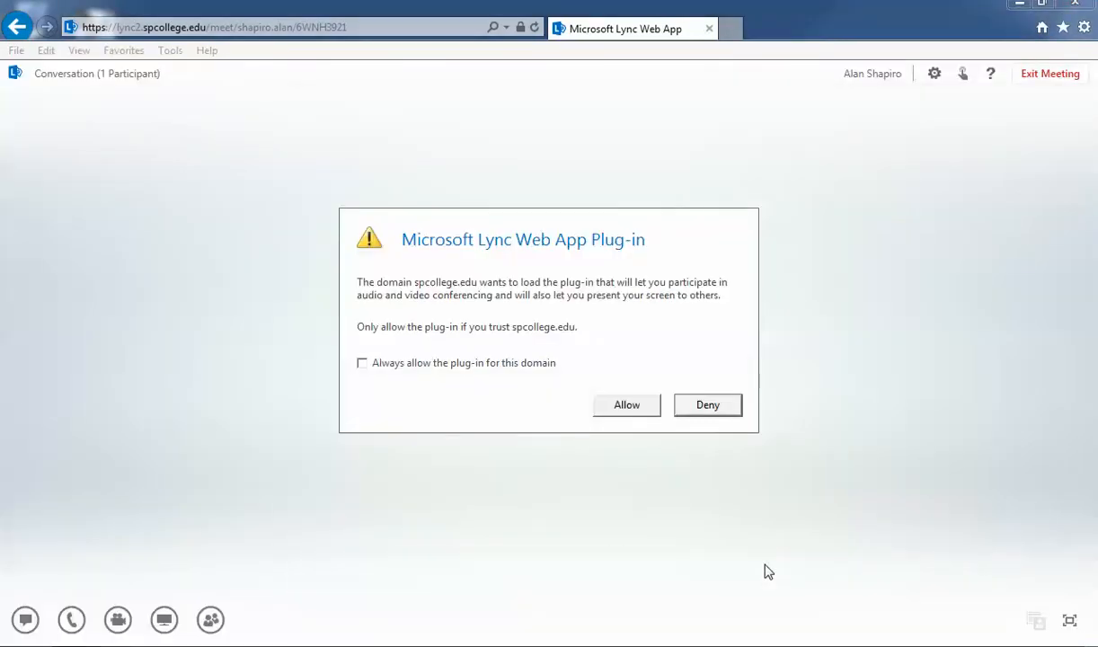
pyautogui.moveTo(643, 530)
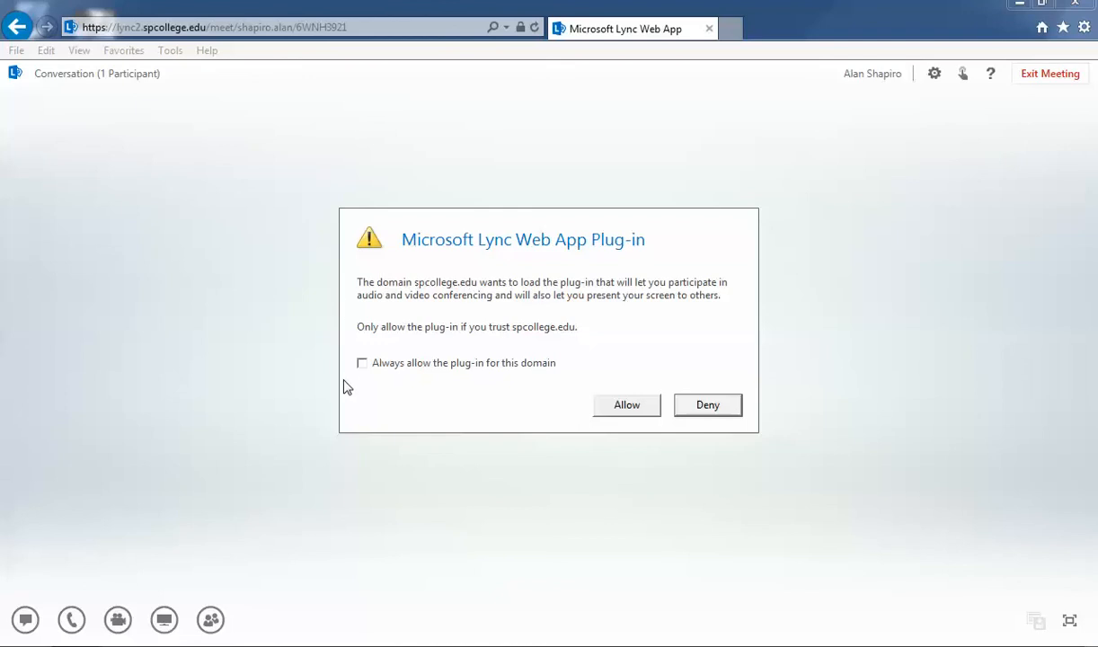
pyautogui.moveTo(512, 381)
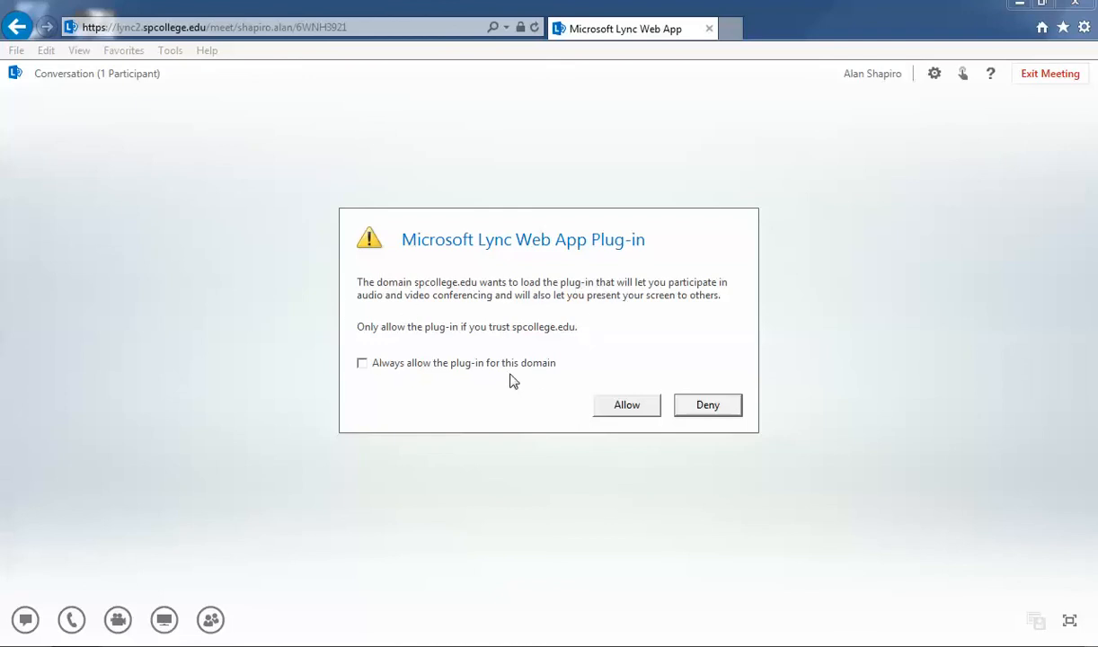
# - Always allow the plug-in for this domain and let it load into the meeting
pyautogui.click(361, 363)
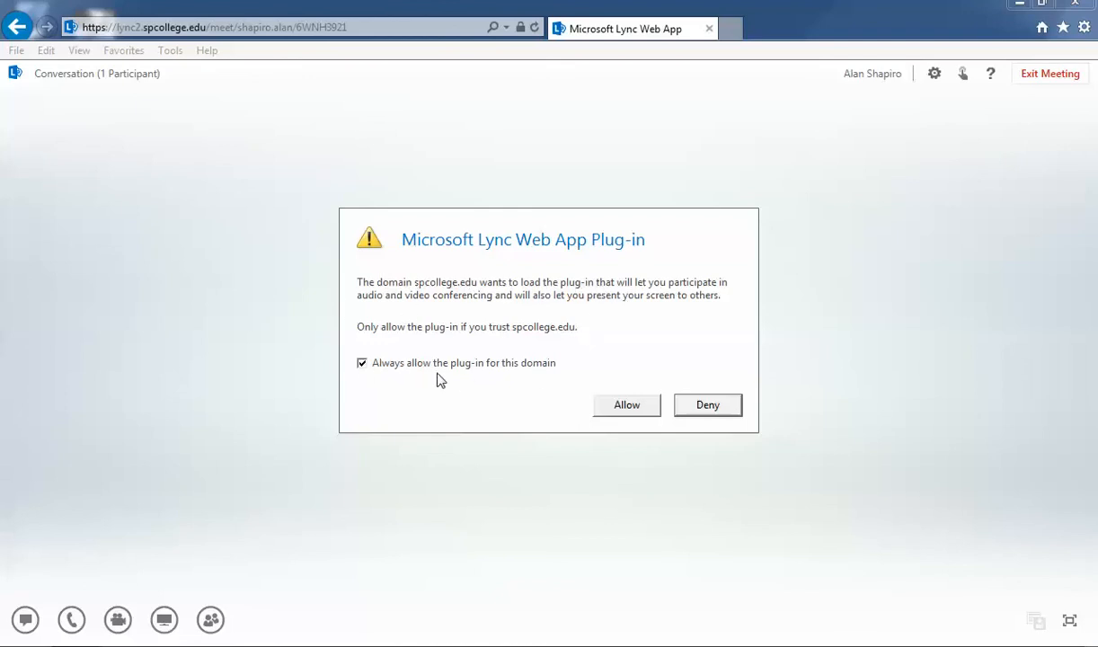
pyautogui.moveTo(625, 411)
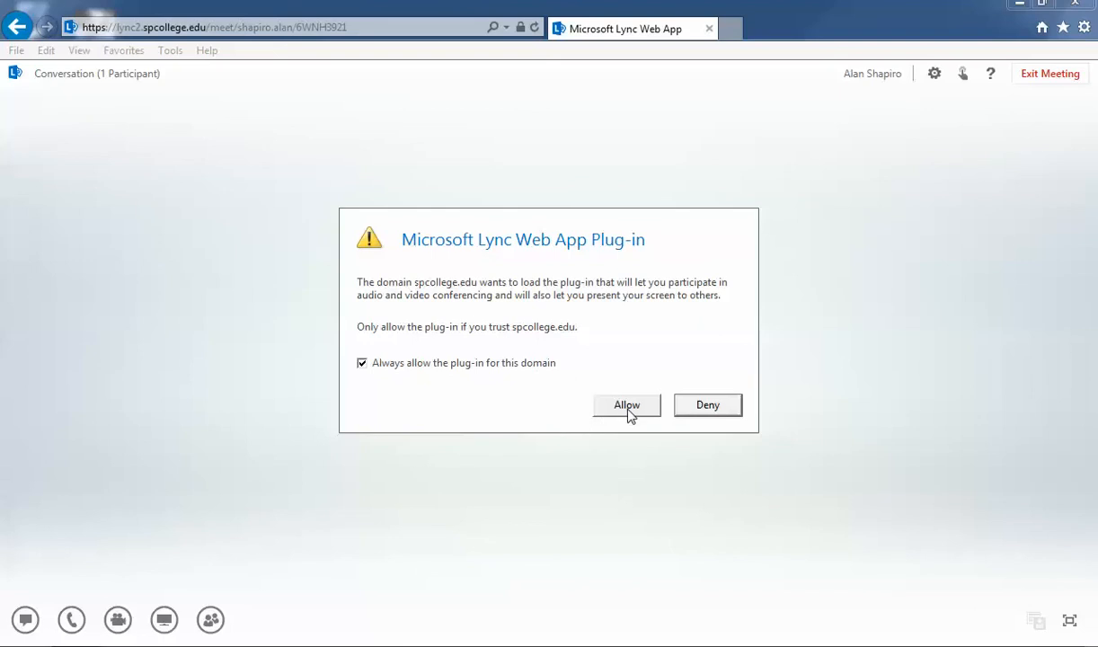
pyautogui.click(625, 404)
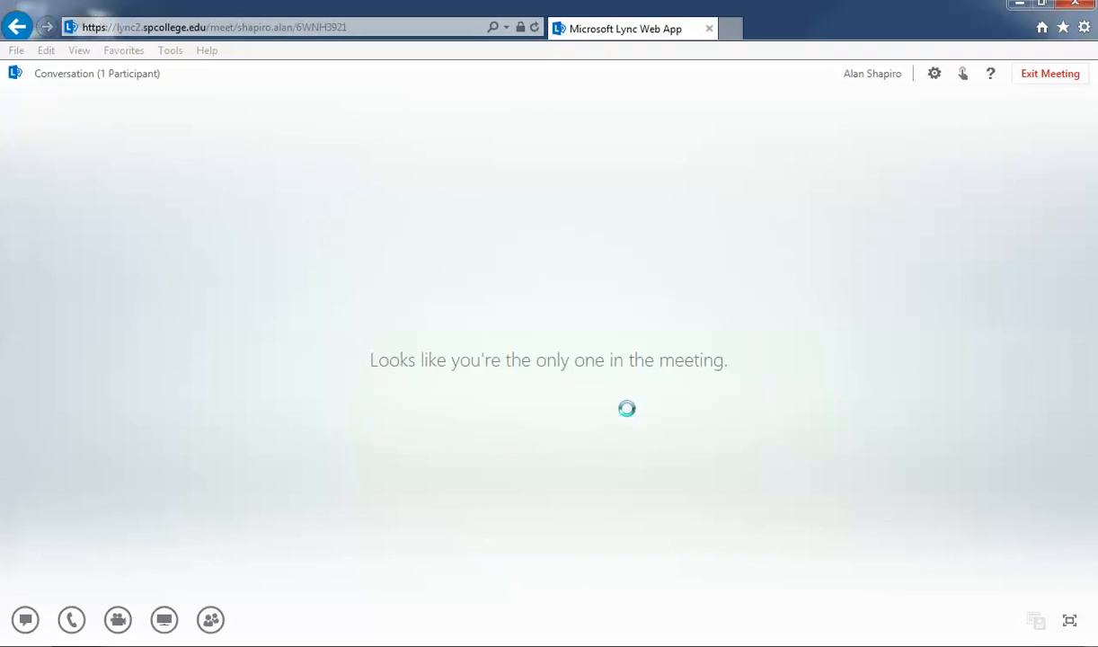
# - Connect the meeting's audio so the participant's own video tile goes live
pyautogui.click(72, 618)
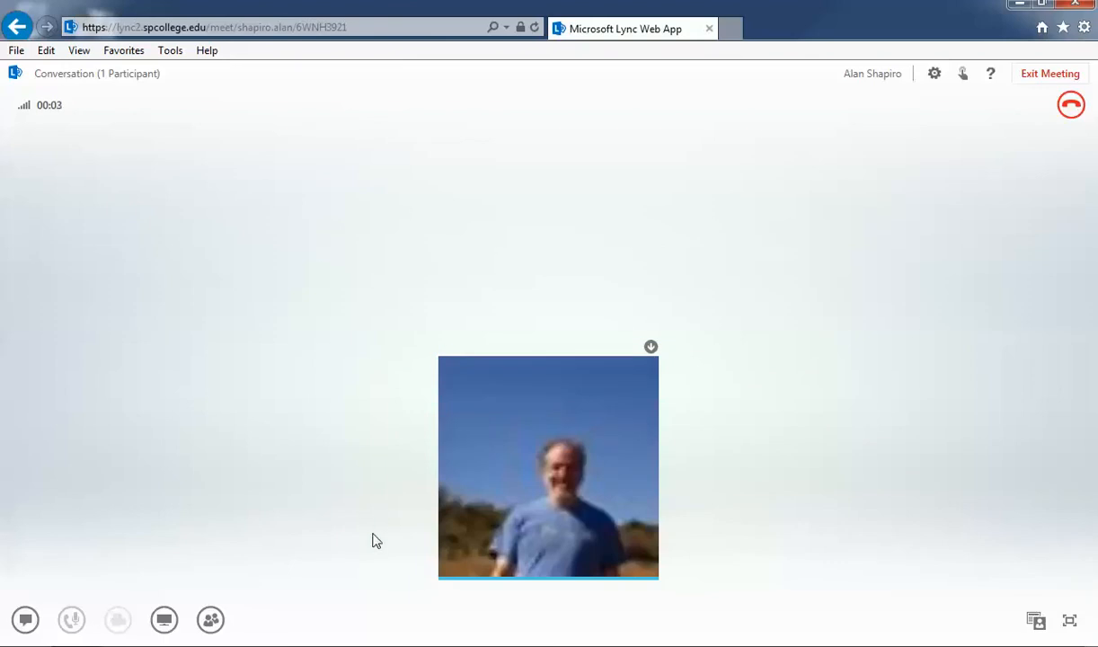
pyautogui.click(72, 619)
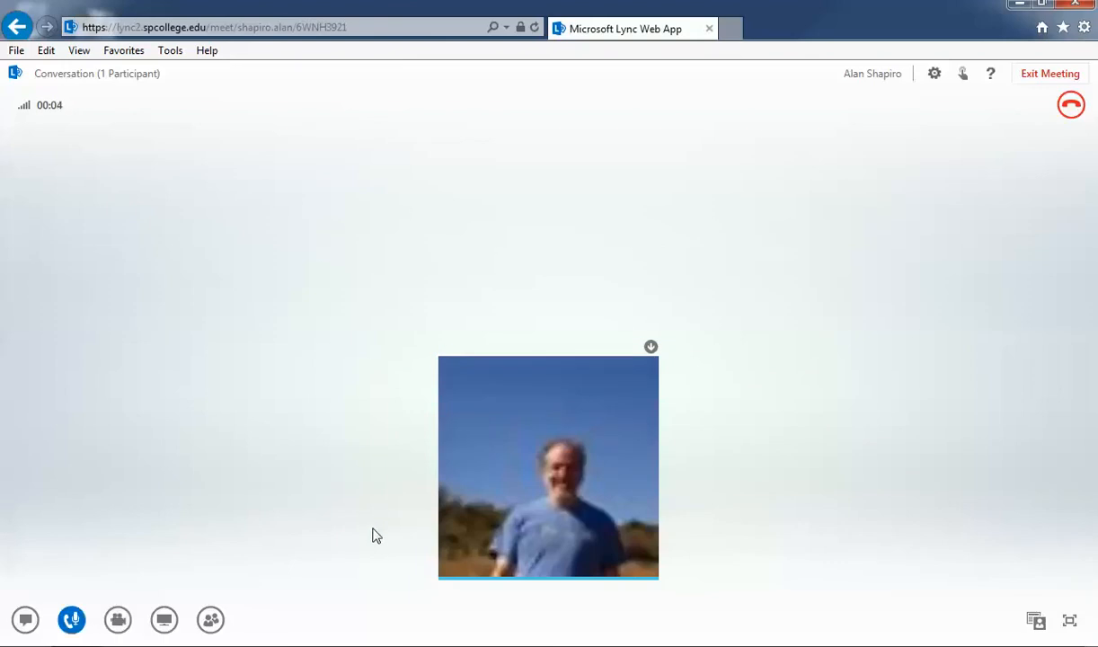